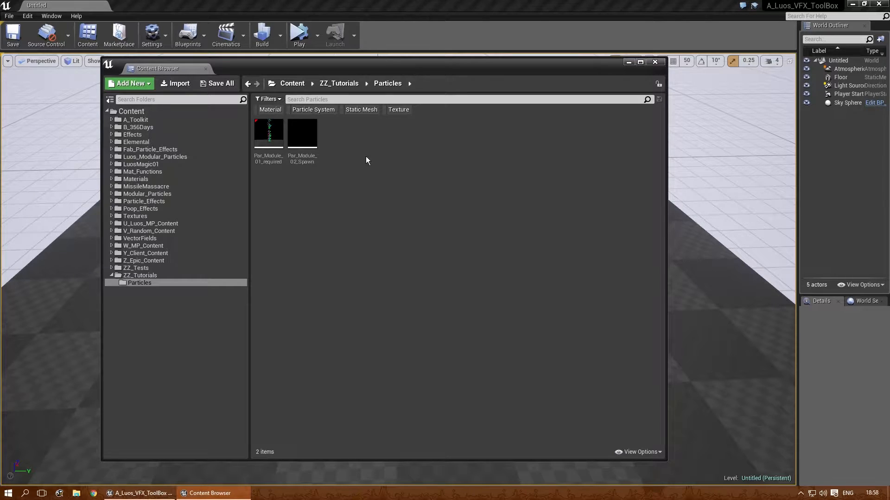
{"action": "mouse_move", "coordinate": [343, 147]}
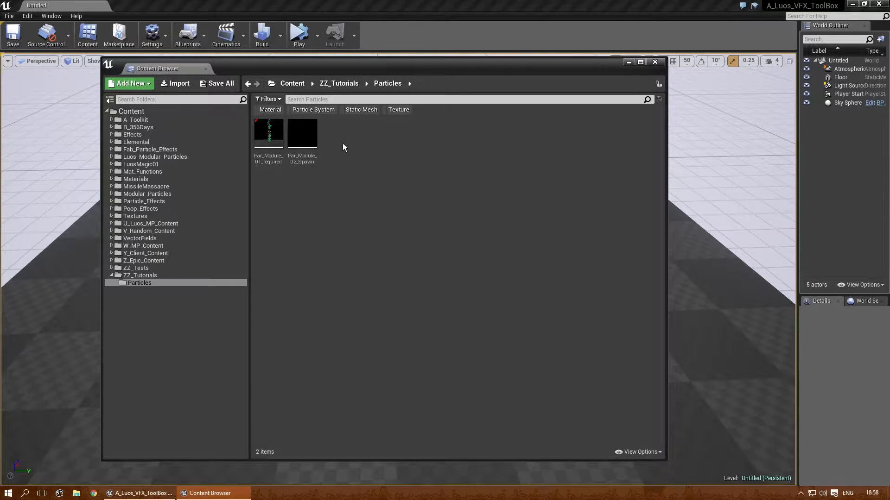
Step: Create a new Particle System asset named Par_Module_3_Lifetime in the Particles folder
{"action": "right_click", "coordinate": [335, 141]}
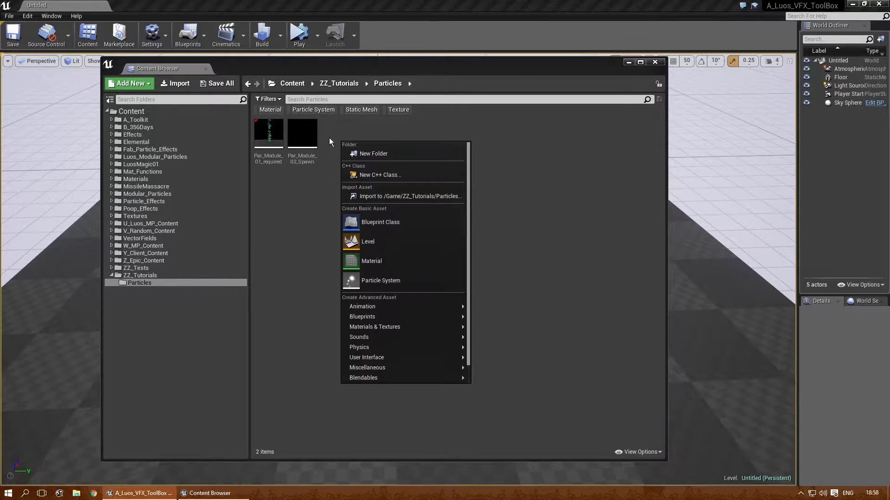
{"action": "mouse_move", "coordinate": [380, 278]}
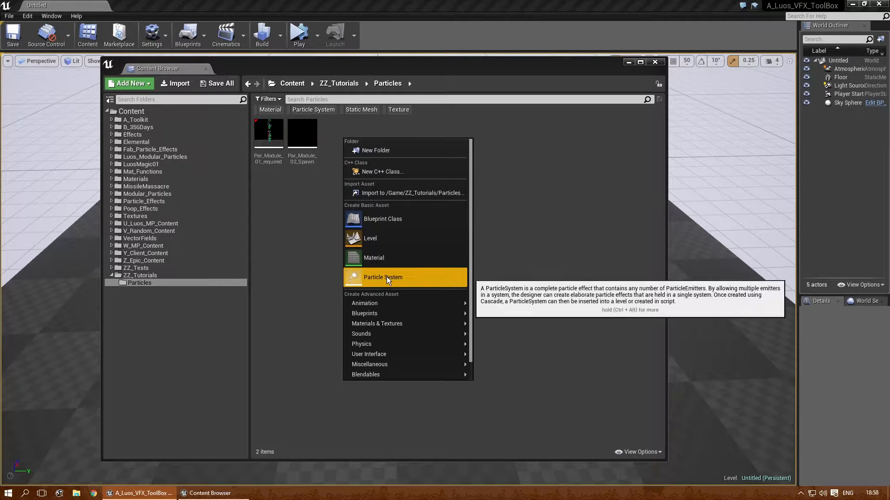
{"action": "left_click", "coordinate": [382, 277]}
{"action": "type", "text": "Par_Module_3_Lifetime"}
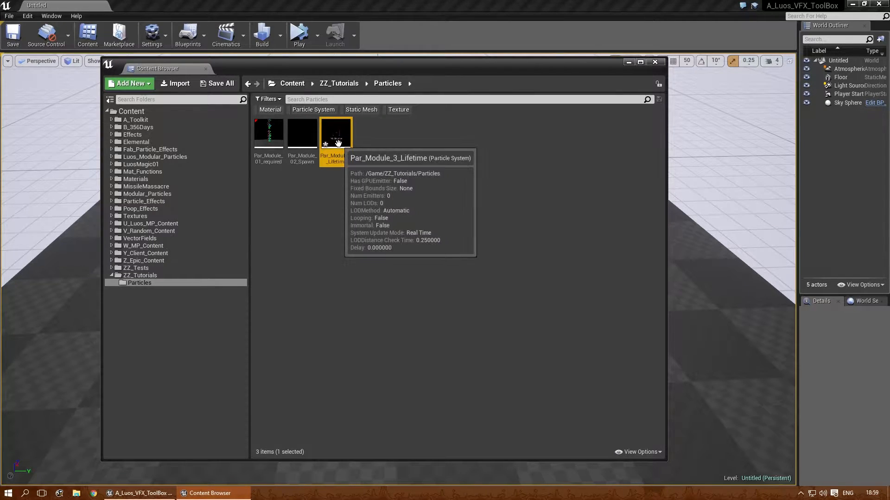
Step: In Cascade, give the Lifetime module a Float Constant distribution of 1.0
{"action": "double_click", "coordinate": [336, 132]}
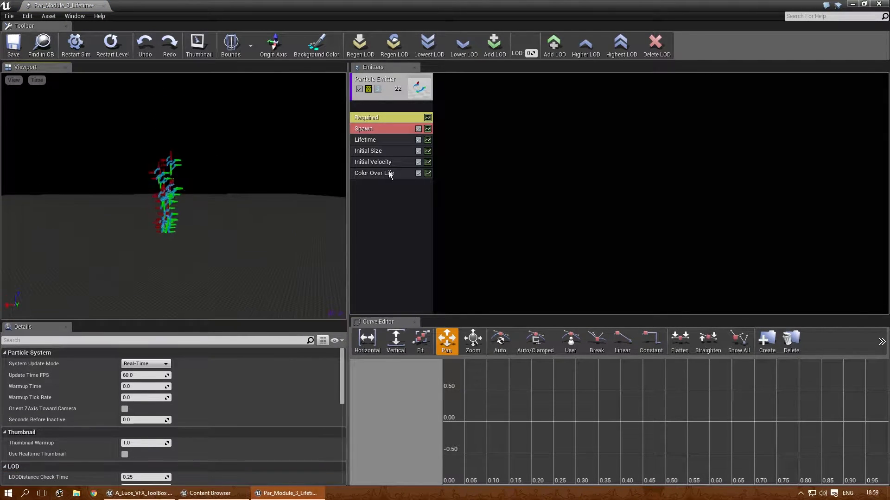
{"action": "left_click", "coordinate": [365, 140]}
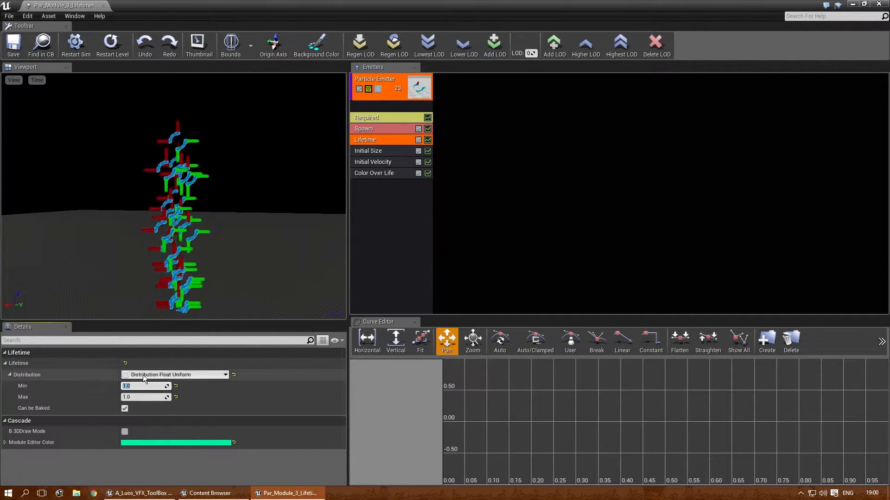
{"action": "left_click", "coordinate": [175, 375]}
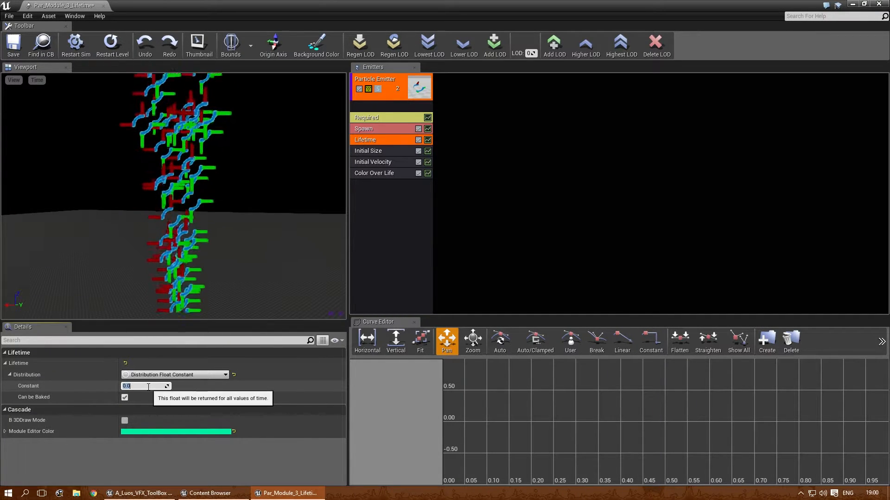
{"action": "type", "text": "1.0"}
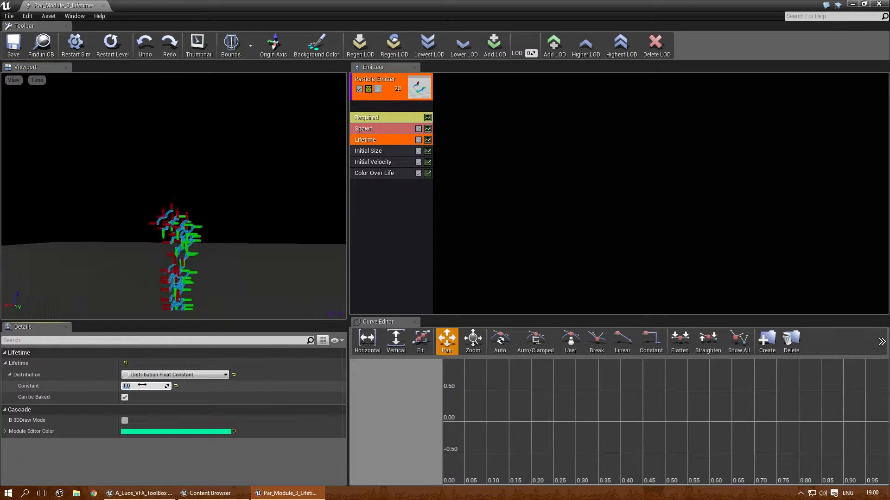
Step: Switch the Lifetime distribution to Float Uniform with Max 1.0
{"action": "triple_click", "coordinate": [128, 385]}
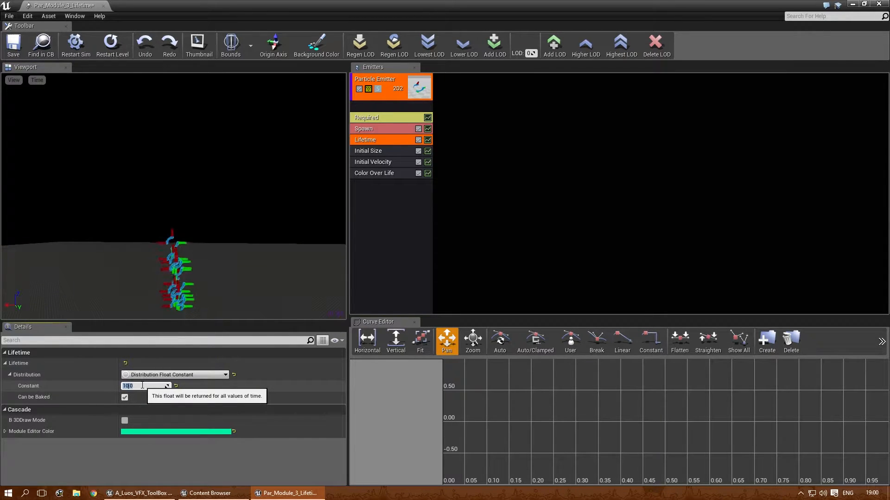
{"action": "left_click", "coordinate": [225, 375]}
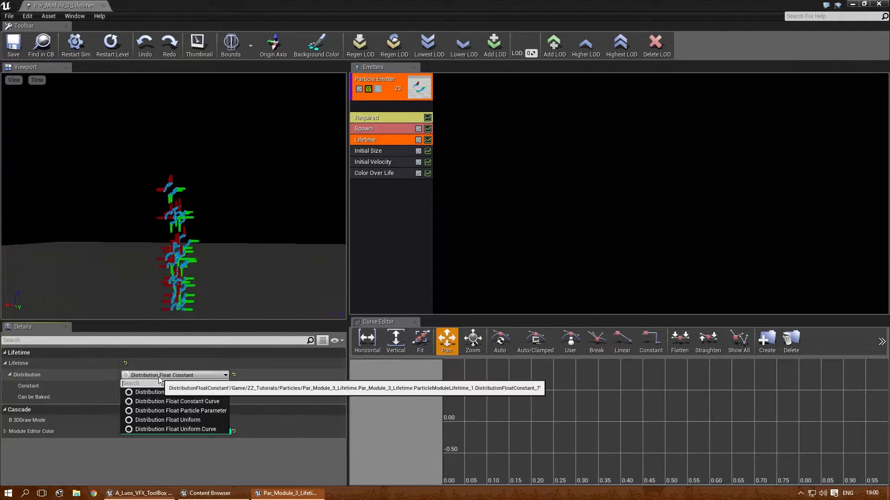
{"action": "mouse_move", "coordinate": [183, 423]}
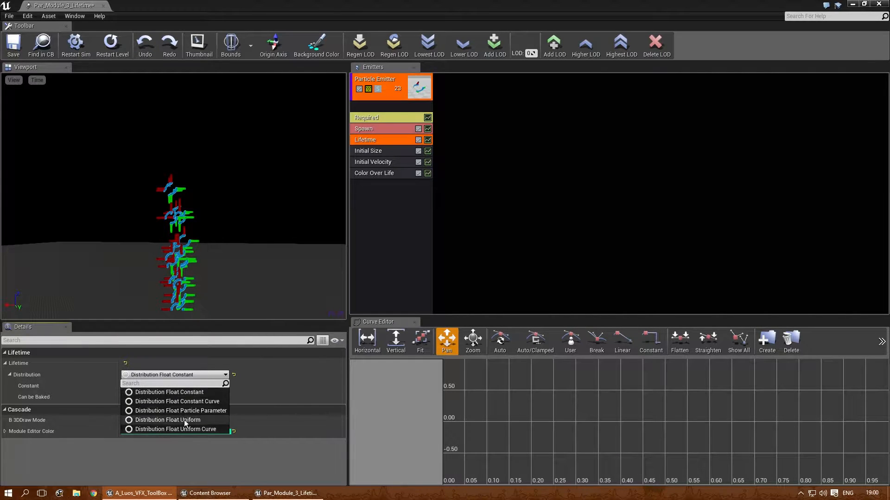
{"action": "mouse_move", "coordinate": [168, 420]}
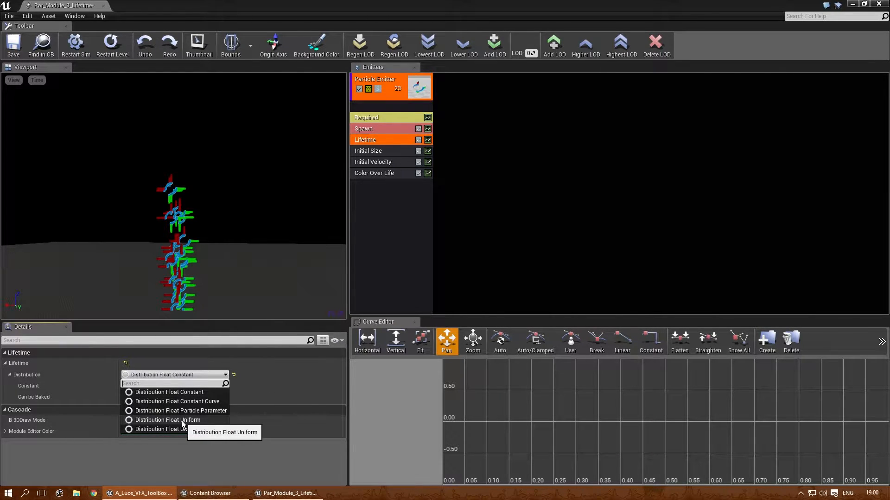
{"action": "left_click", "coordinate": [168, 420]}
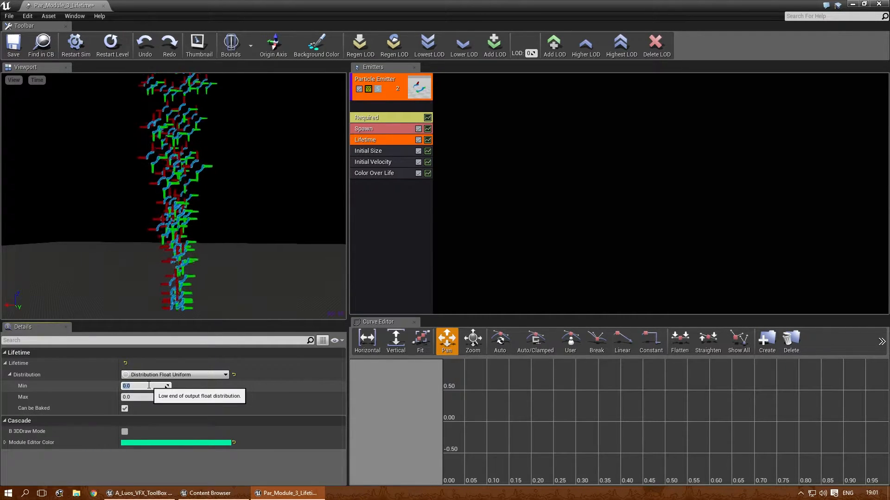
{"action": "left_click", "coordinate": [136, 397]}
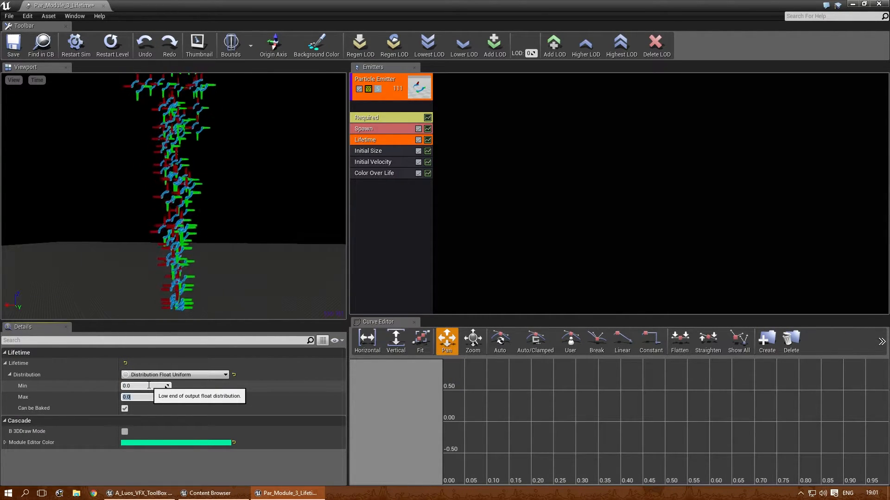
{"action": "type", "text": "1.0"}
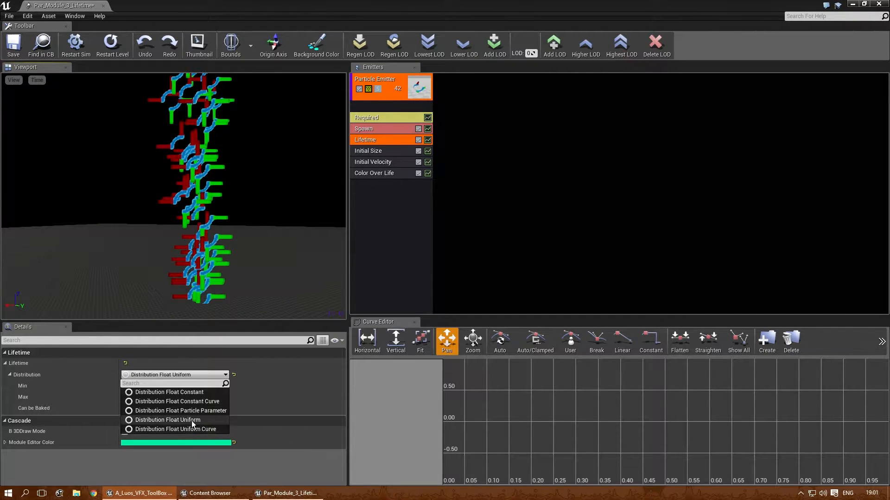
Step: Make Lifetime a Constant Curve with two points, 1.0 at time 0 and 10.0 at time 1
{"action": "left_click", "coordinate": [176, 401]}
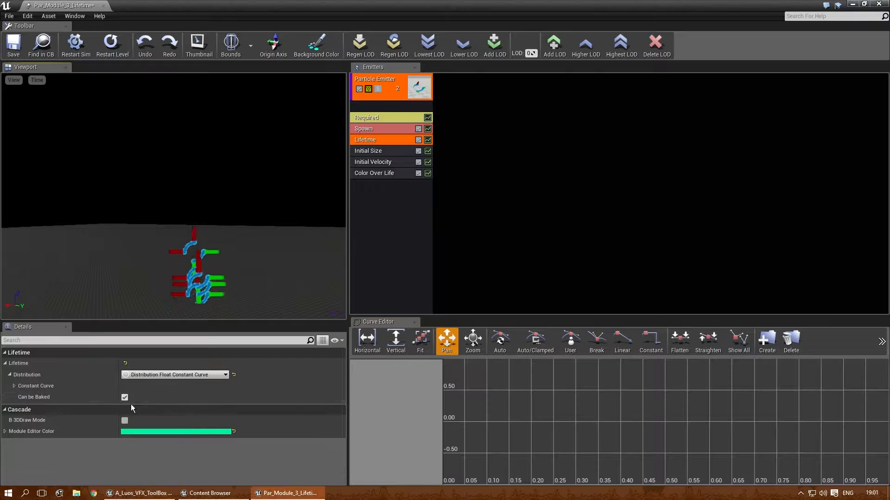
{"action": "left_click", "coordinate": [16, 385]}
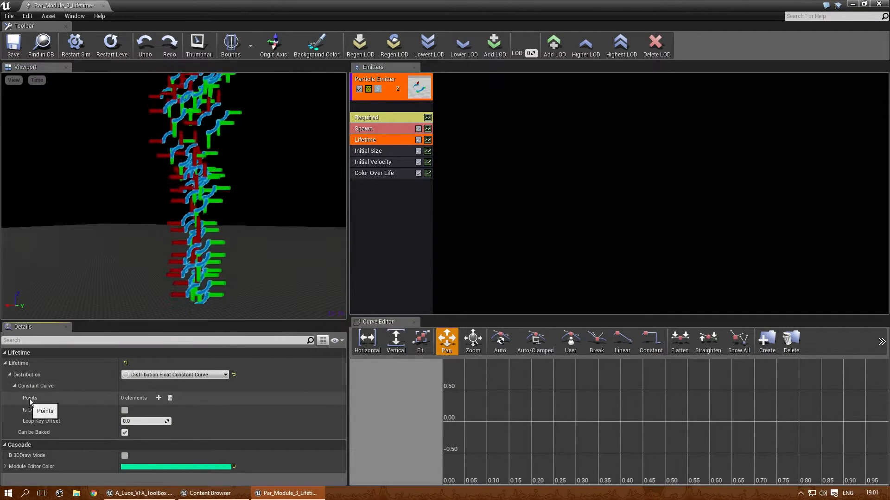
{"action": "mouse_move", "coordinate": [158, 398]}
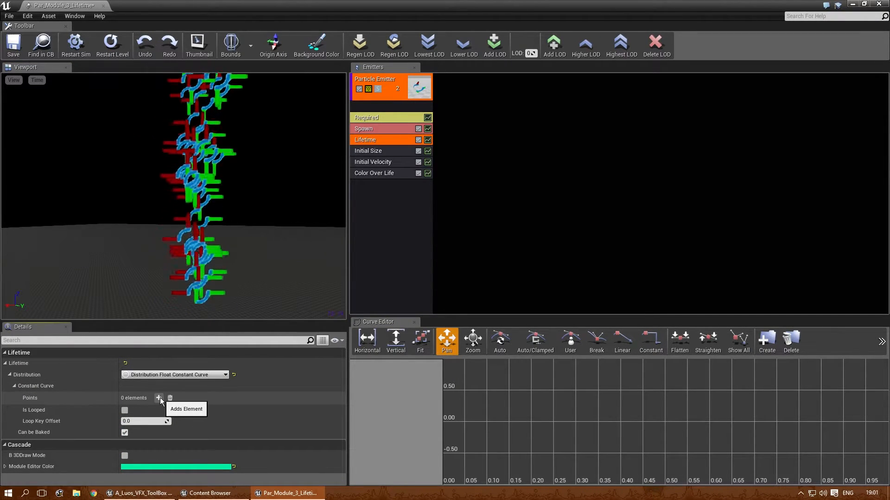
{"action": "left_click", "coordinate": [159, 398]}
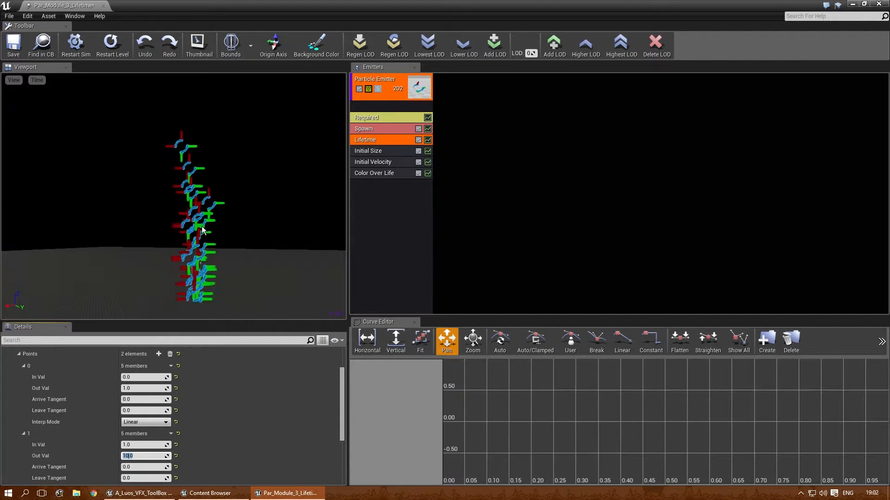
{"action": "type", "text": "10.0"}
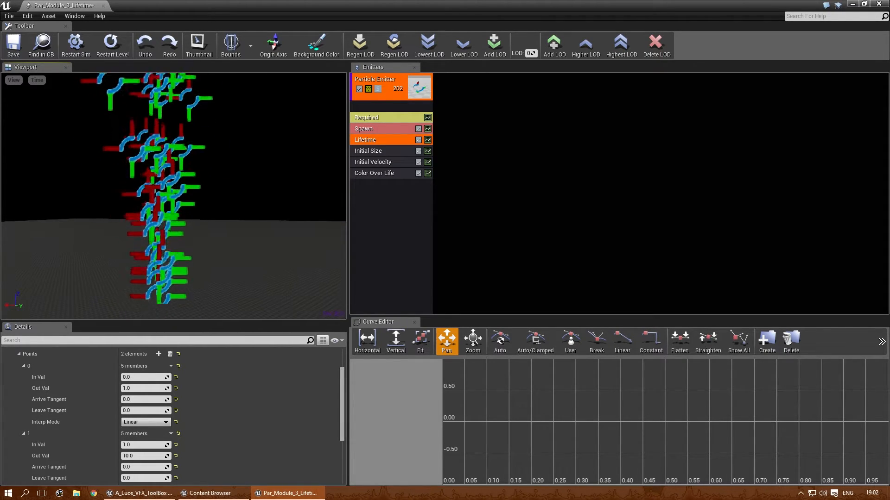
{"action": "mouse_move", "coordinate": [144, 388]}
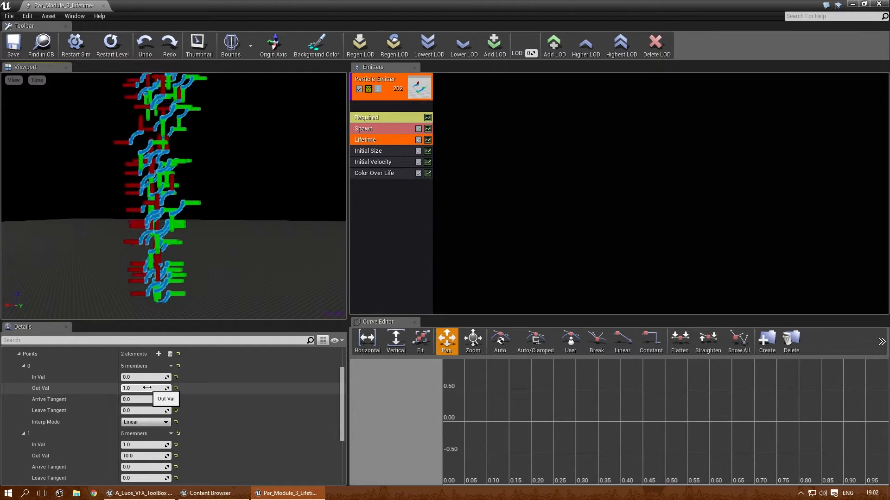
{"action": "left_click", "coordinate": [144, 388]}
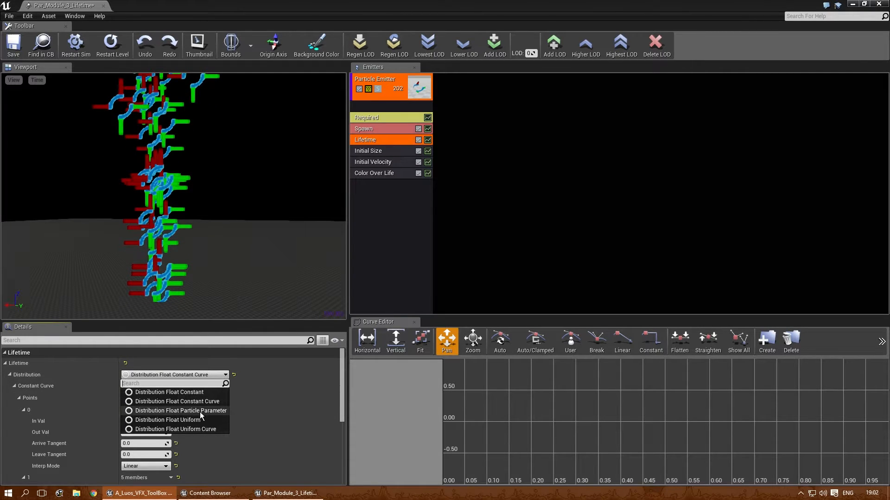
Step: Return Lifetime to a Float Uniform distribution ranging 1.0 to 2.0
{"action": "left_click", "coordinate": [167, 420]}
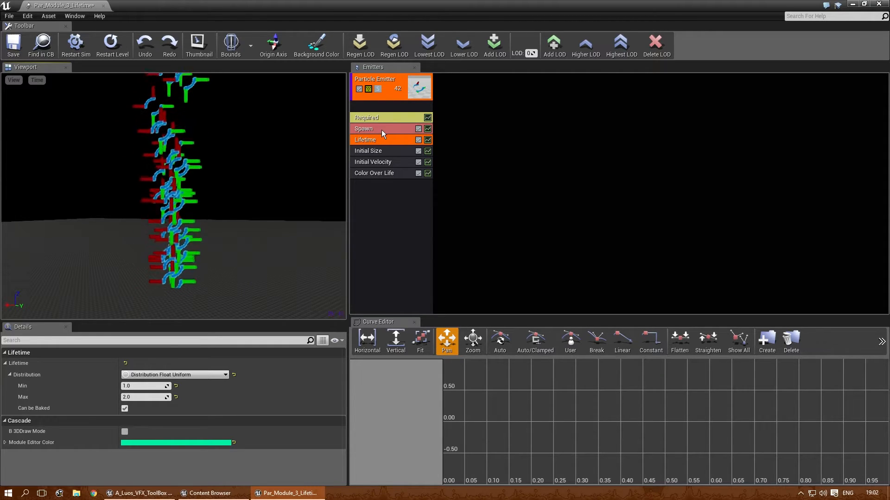
Step: Set the Spawn module's Rate to a Float Constant 0.0 and reach the Burst List
{"action": "left_click", "coordinate": [363, 128]}
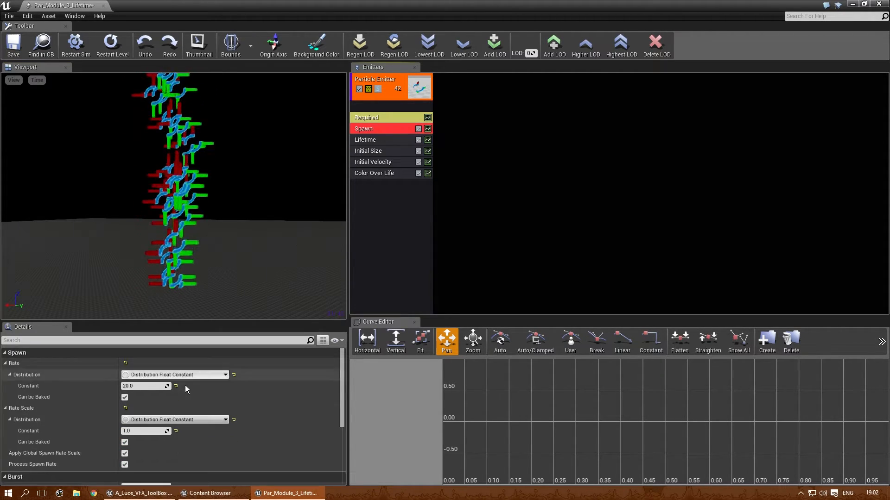
{"action": "mouse_move", "coordinate": [176, 374]}
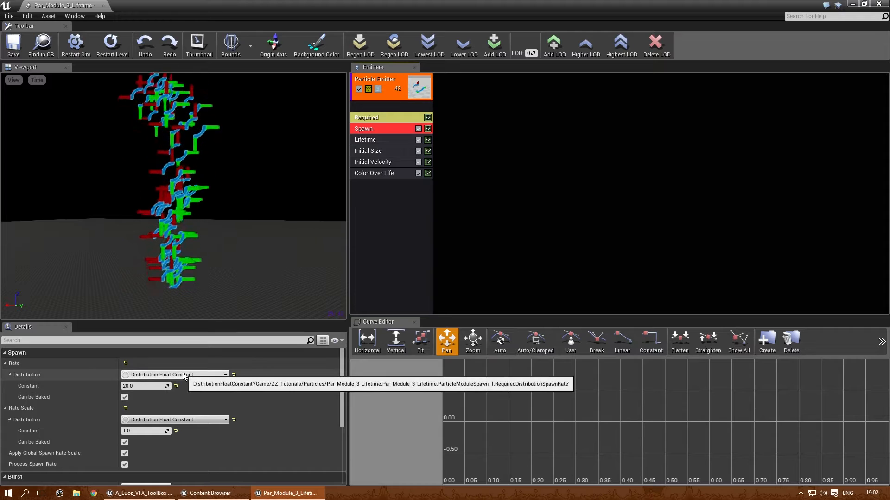
{"action": "left_click", "coordinate": [226, 375]}
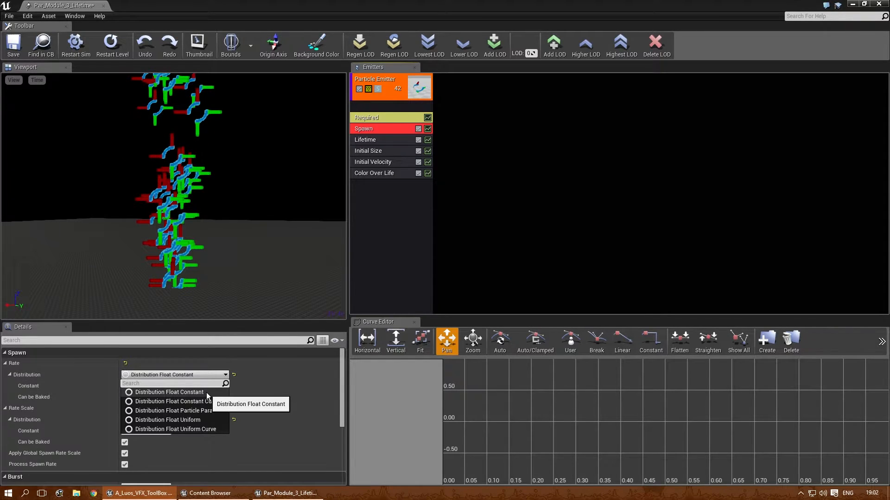
{"action": "left_click", "coordinate": [168, 392]}
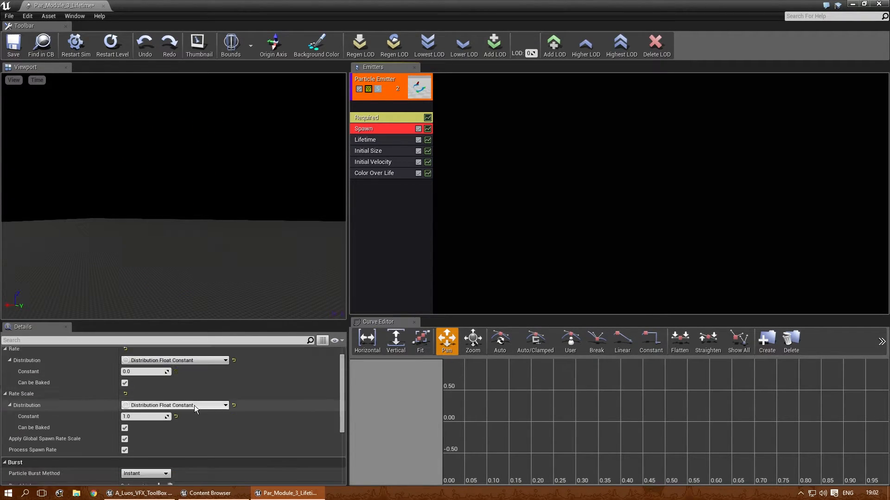
{"action": "scroll", "scroll_direction": "down", "scroll_amount": 3}
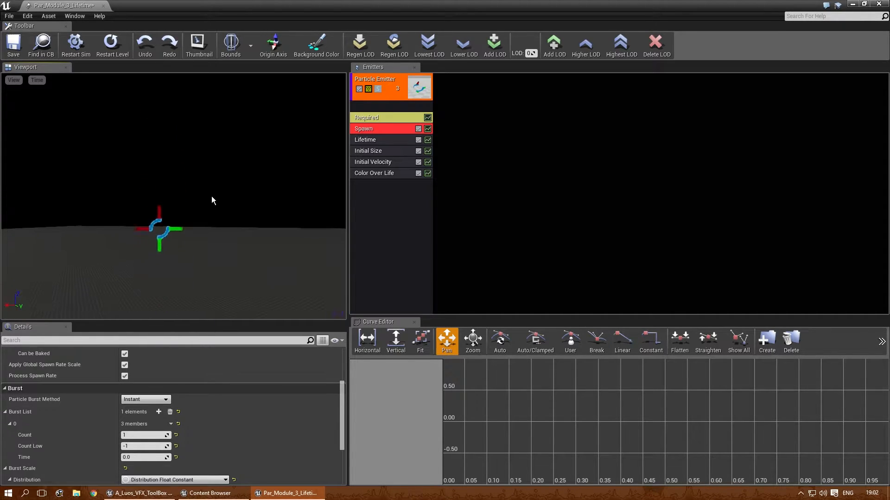
Step: Make Lifetime a Float Constant and Initial Velocity a Vector Constant of (0,0,0)
{"action": "left_click", "coordinate": [365, 140]}
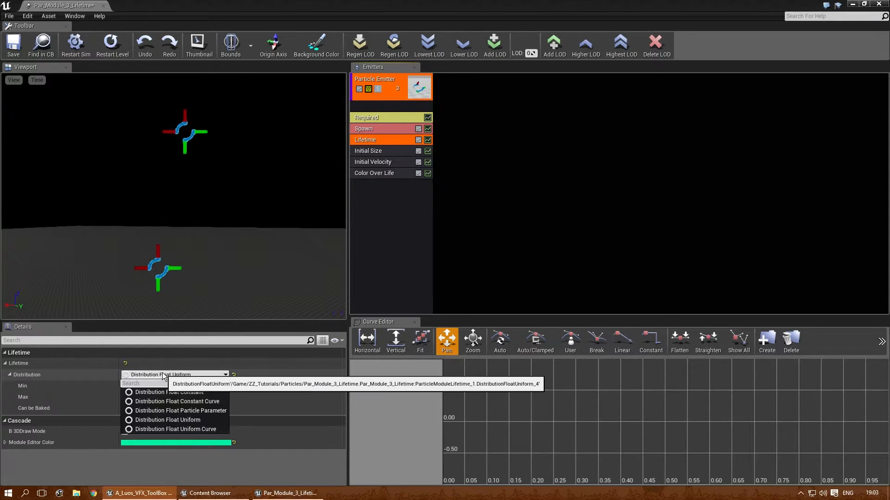
{"action": "left_click", "coordinate": [168, 392]}
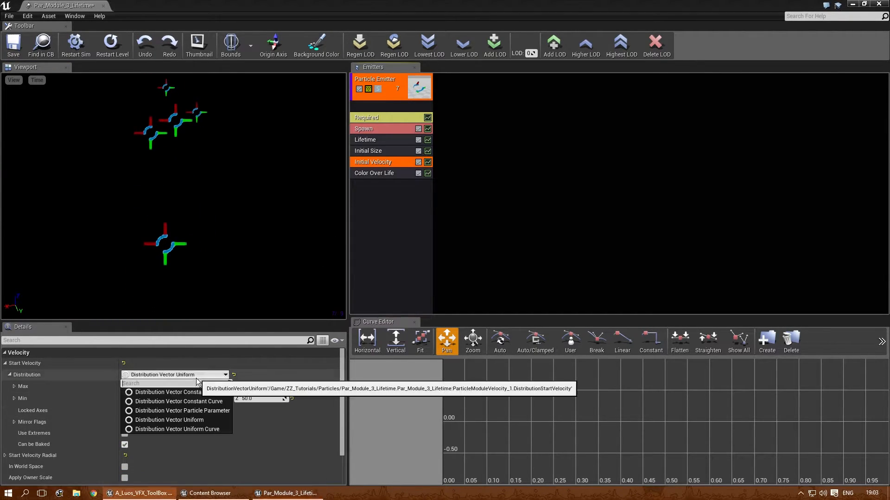
{"action": "left_click", "coordinate": [178, 401]}
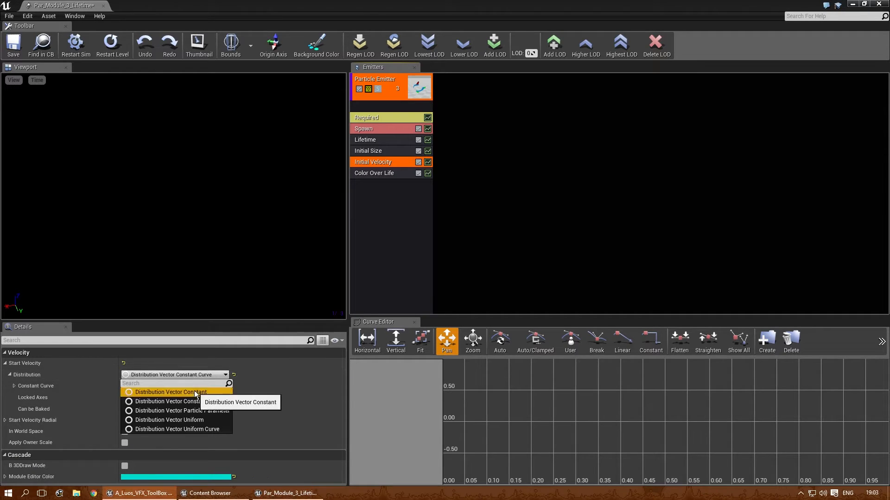
{"action": "left_click", "coordinate": [168, 392]}
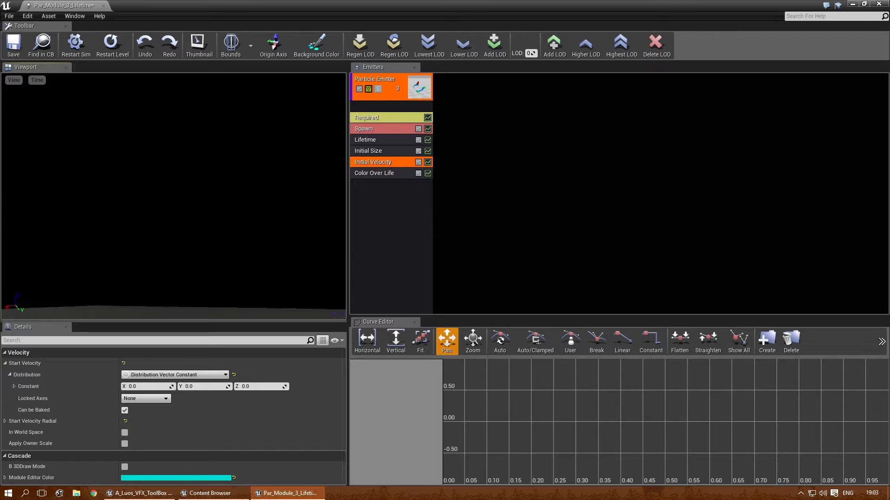
Step: Set the Particle Emitter's Emitter Editor Color to pure white in the Color Picker
{"action": "left_click", "coordinate": [375, 80]}
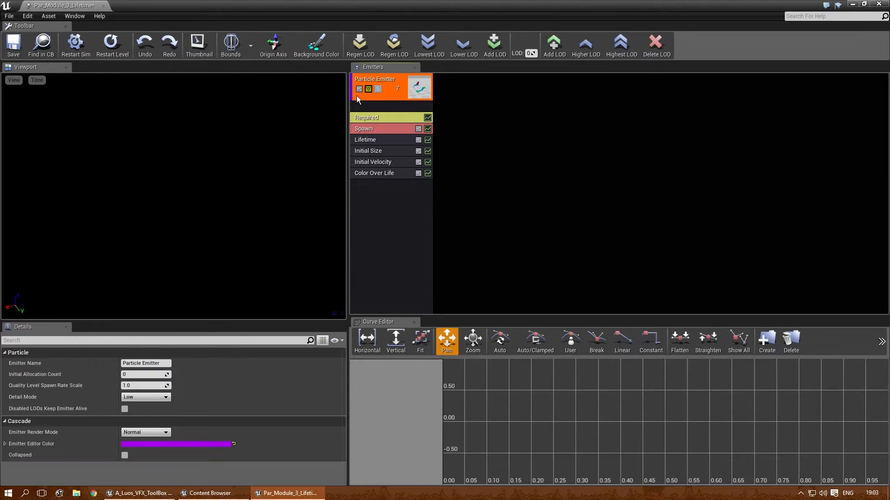
{"action": "left_click", "coordinate": [177, 444]}
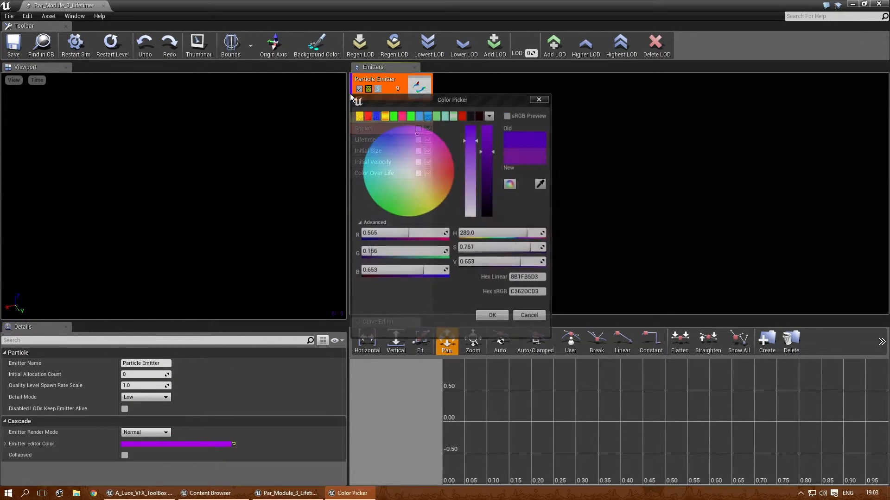
{"action": "left_click", "coordinate": [410, 176]}
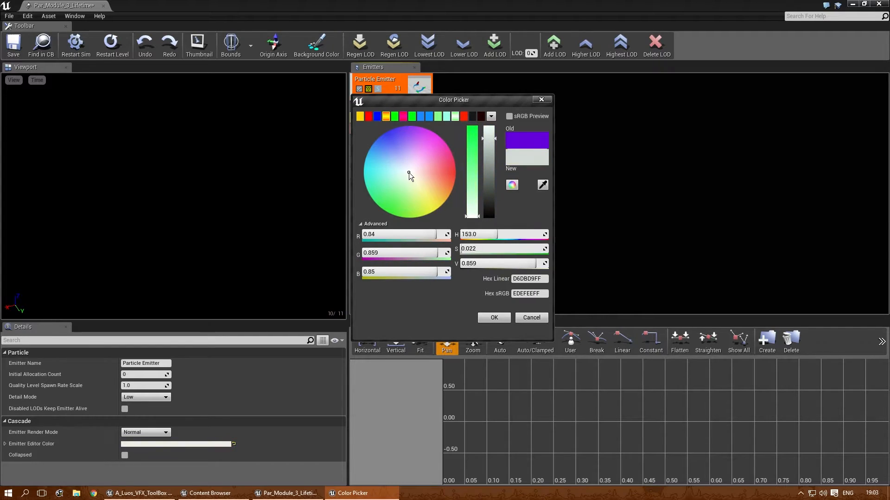
{"action": "left_click", "coordinate": [407, 172]}
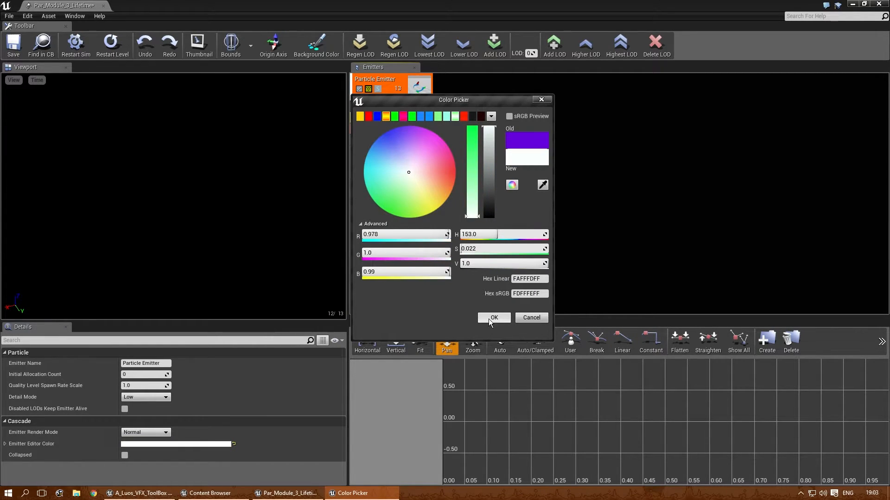
{"action": "left_click", "coordinate": [492, 317]}
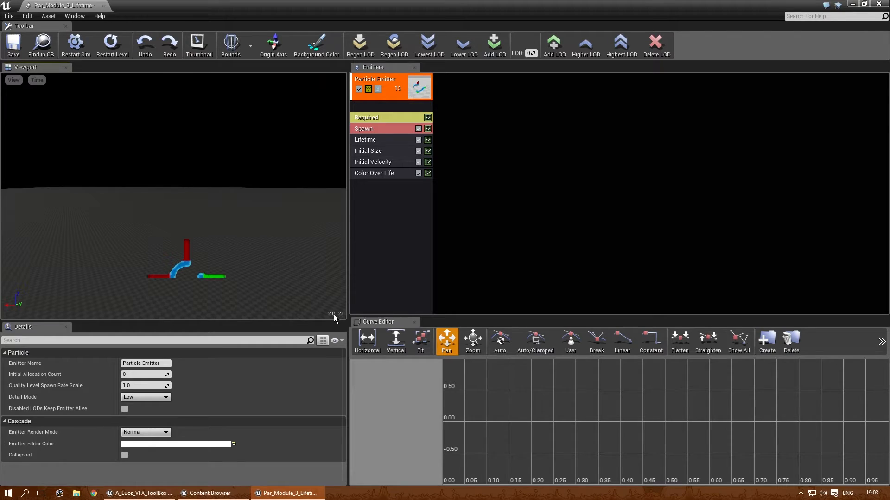
Step: Set Emitter Loops to 1 in the Required module and restart the effect in the level
{"action": "left_click", "coordinate": [364, 128]}
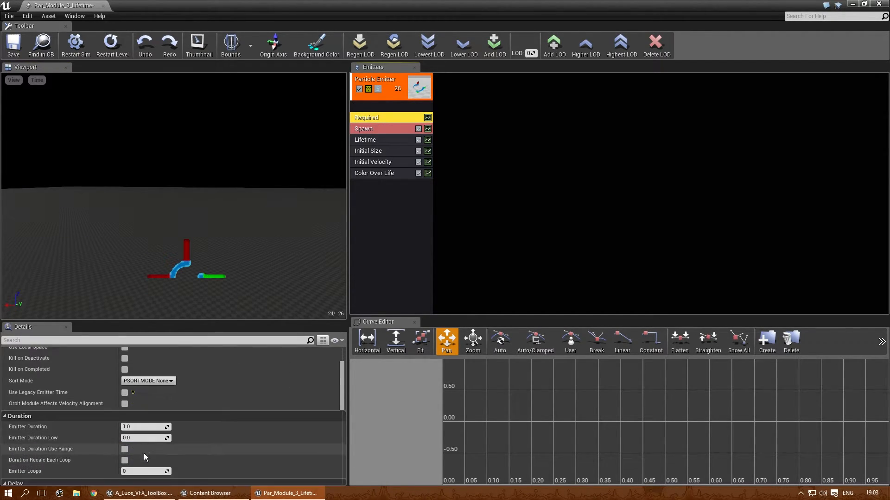
{"action": "triple_click", "coordinate": [141, 426]}
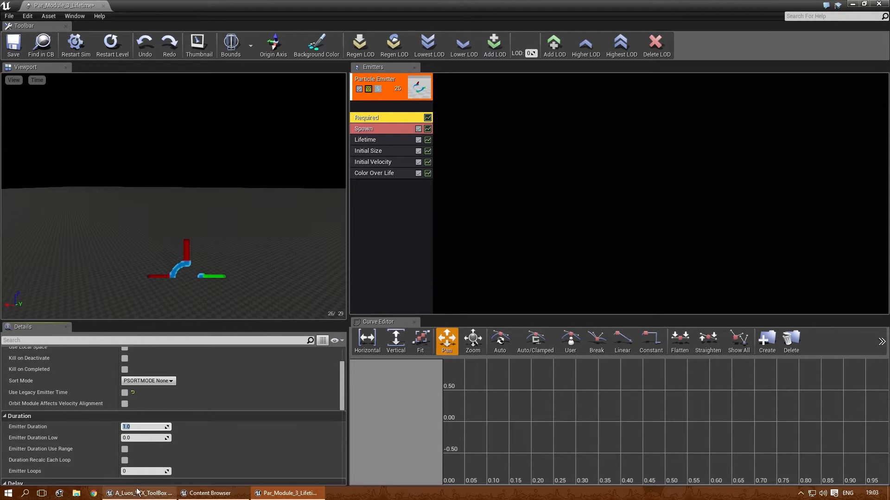
{"action": "mouse_move", "coordinate": [130, 471]}
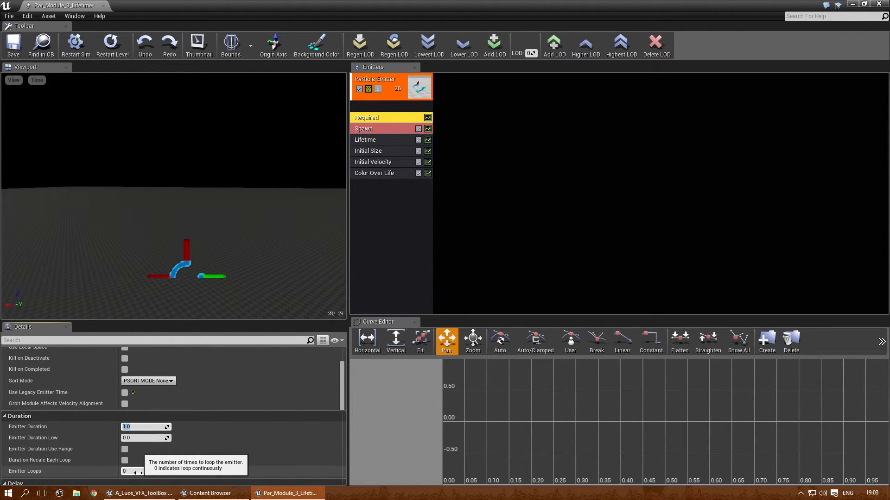
{"action": "left_click", "coordinate": [144, 471]}
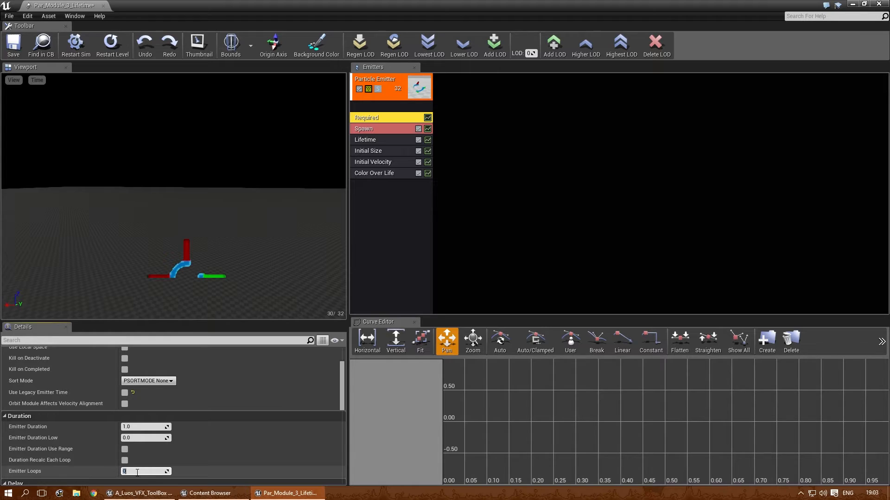
{"action": "type", "text": "1"}
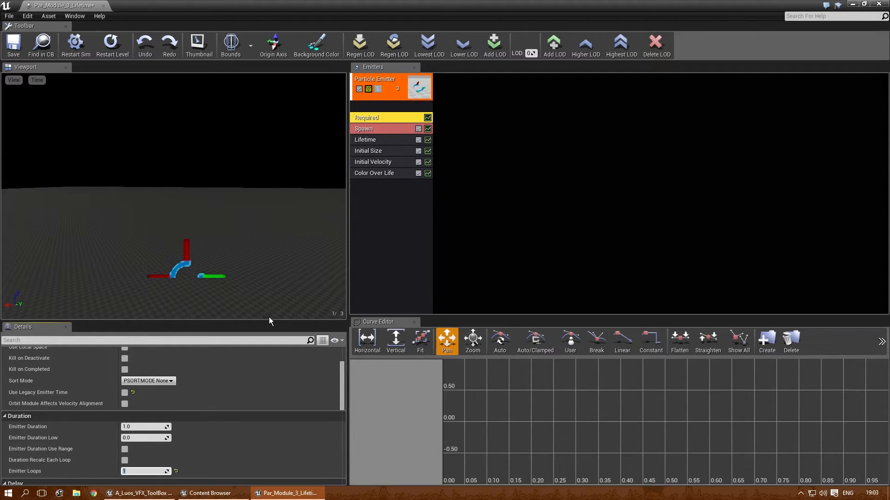
{"action": "mouse_move", "coordinate": [112, 45]}
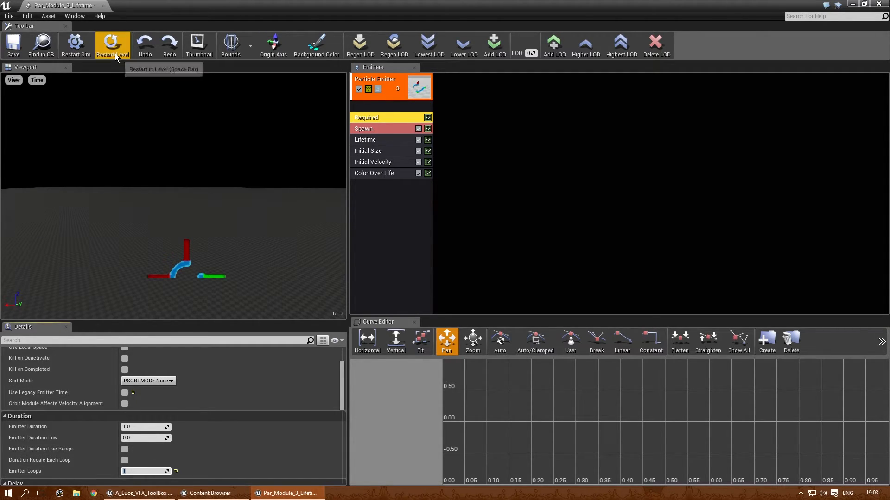
{"action": "left_click", "coordinate": [113, 45]}
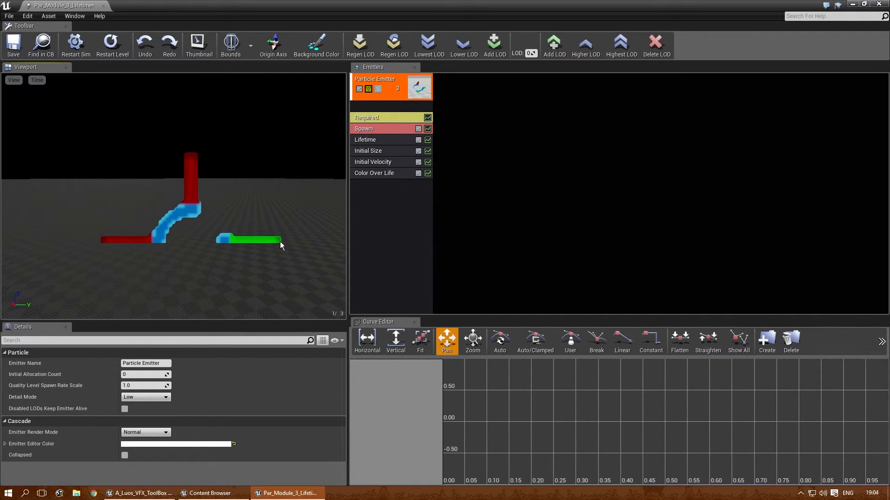
{"action": "mouse_move", "coordinate": [390, 200]}
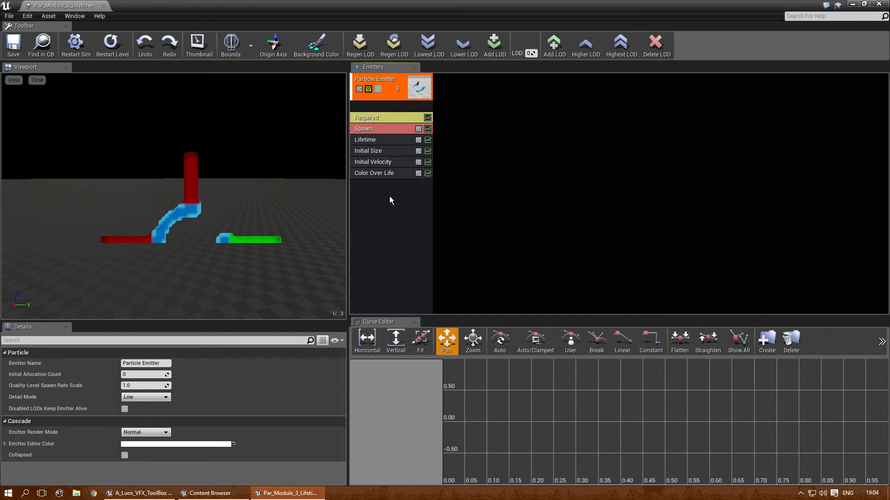
{"action": "mouse_move", "coordinate": [365, 202]}
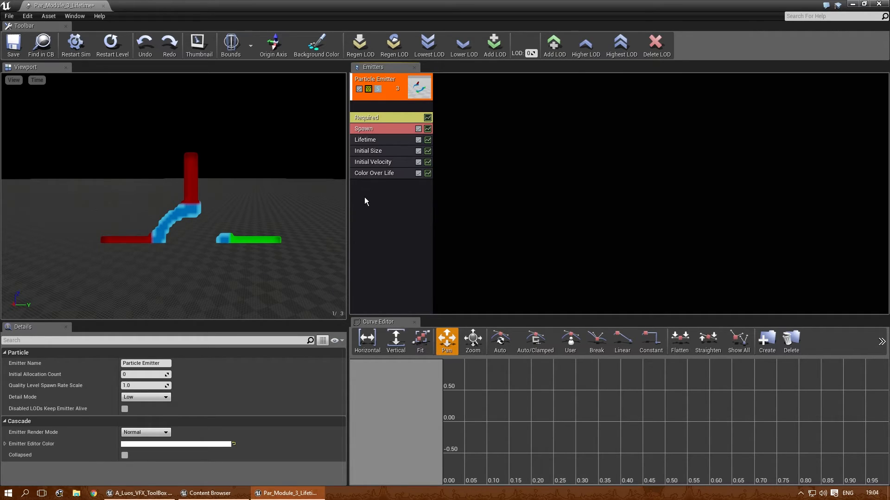
Step: Add an Initial Rotation Rate module to the emitter and recheck the Lifetime constant
{"action": "right_click", "coordinate": [365, 201]}
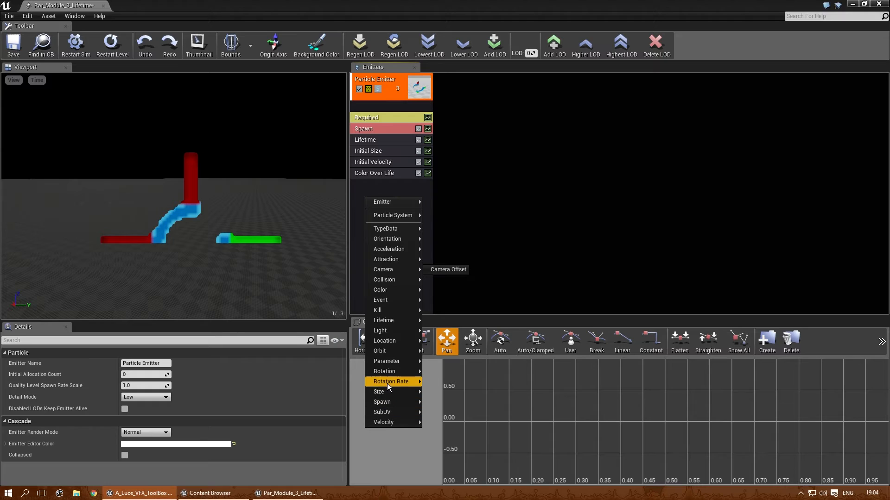
{"action": "mouse_move", "coordinate": [384, 370]}
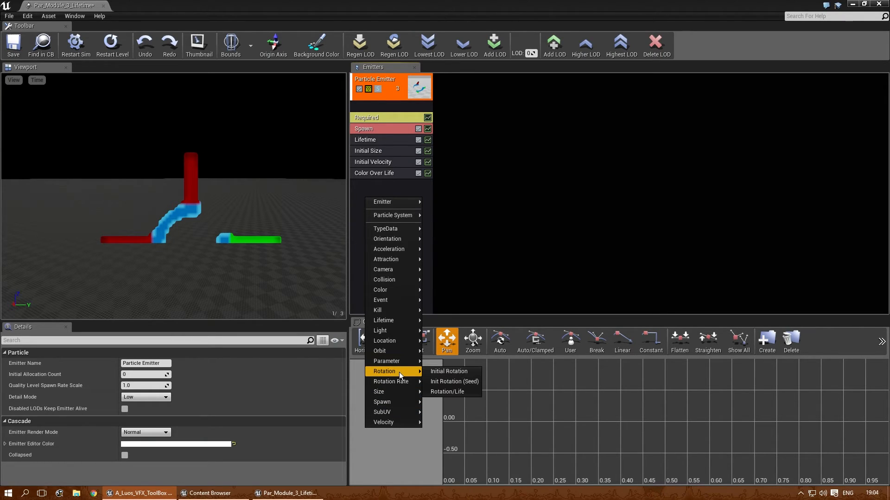
{"action": "left_click", "coordinate": [391, 381]}
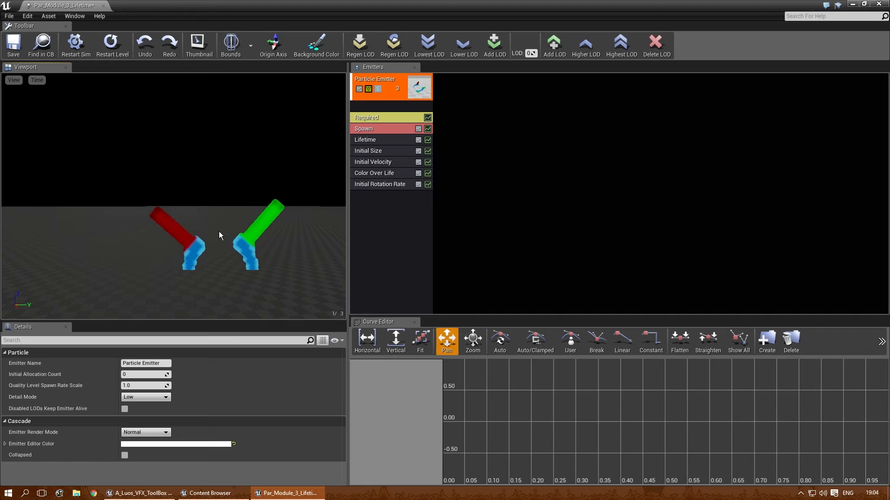
{"action": "left_click", "coordinate": [365, 140]}
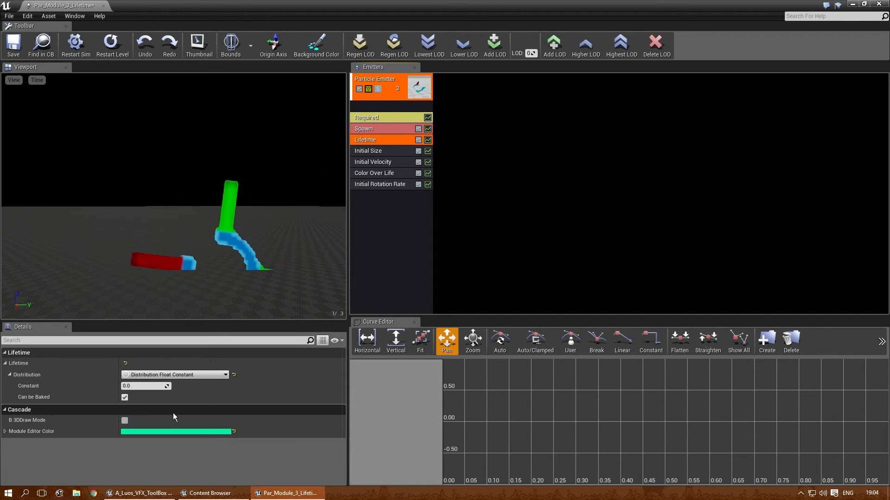